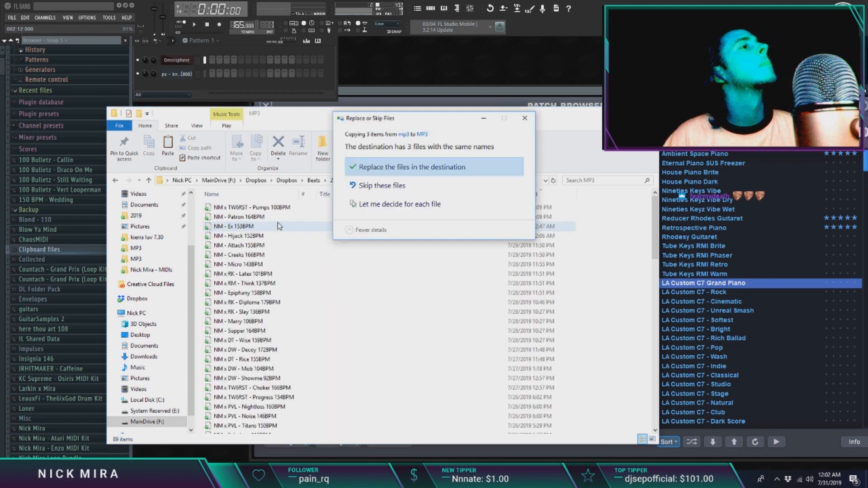
# - Replace the same-named beat files in the destination folder
pyautogui.click(412, 167)
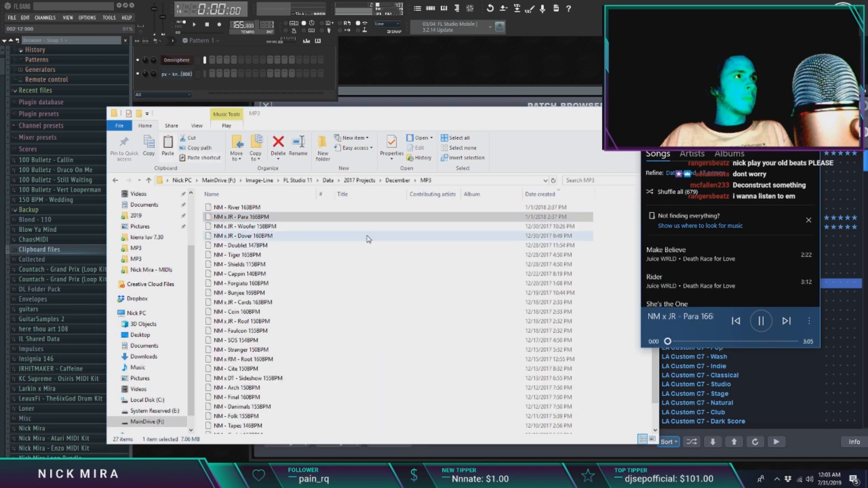
# - Preview the Doublet 147BPM, Forgiato 160BPM and Bunjee 169BPM beats, then enter the Beats folder
pyautogui.click(241, 236)
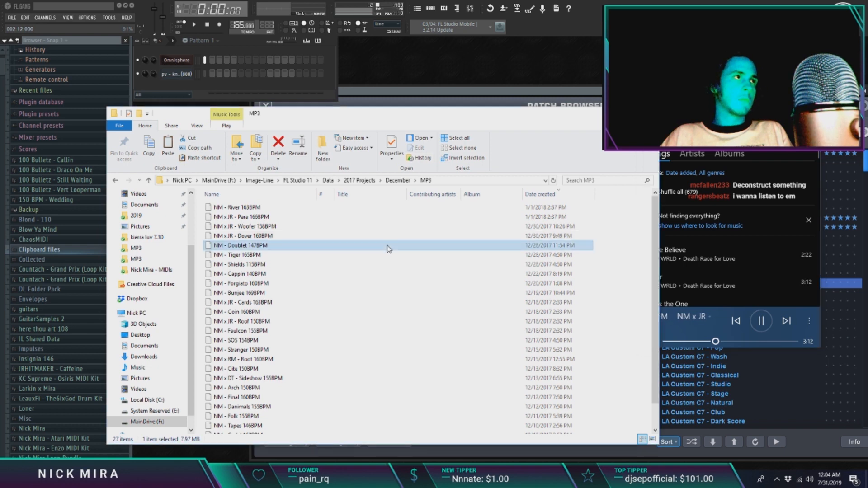
pyautogui.click(239, 254)
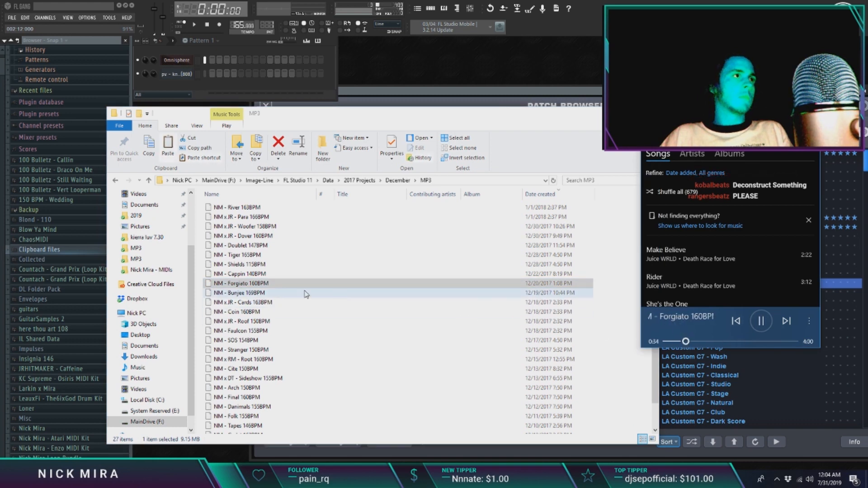
pyautogui.click(243, 292)
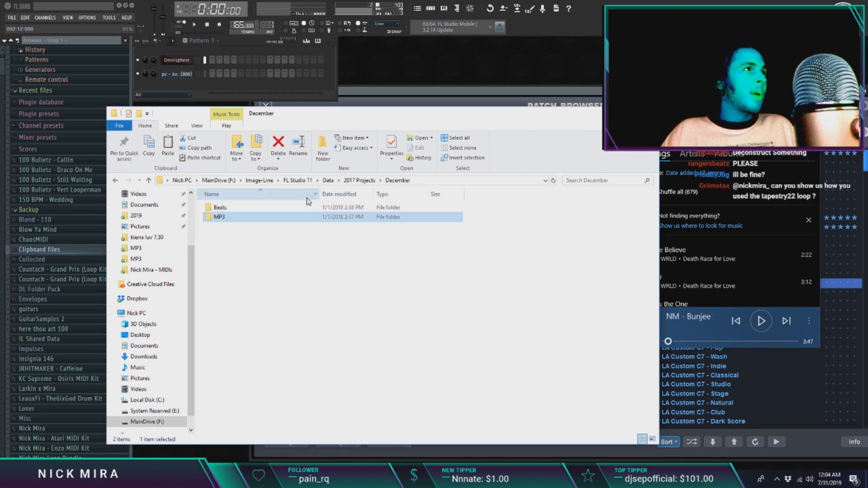
pyautogui.click(220, 207)
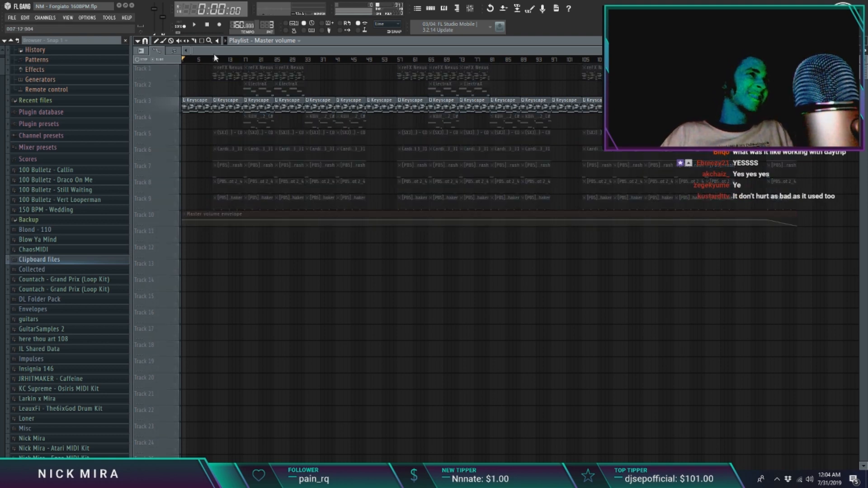
# - Start song playback of the NM - Forgiato 160BPM project
pyautogui.click(193, 24)
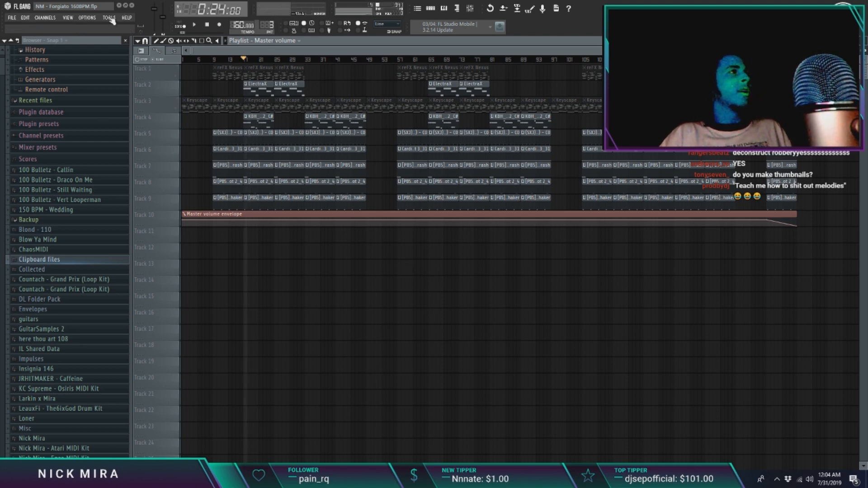
# - Switch FL Studio's audio device to Focusrite USB ASIO in the audio settings
pyautogui.click(87, 17)
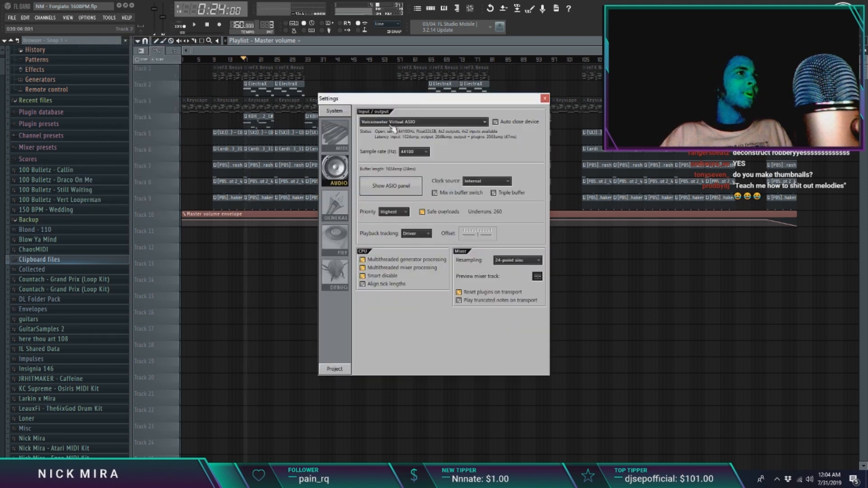
pyautogui.click(544, 98)
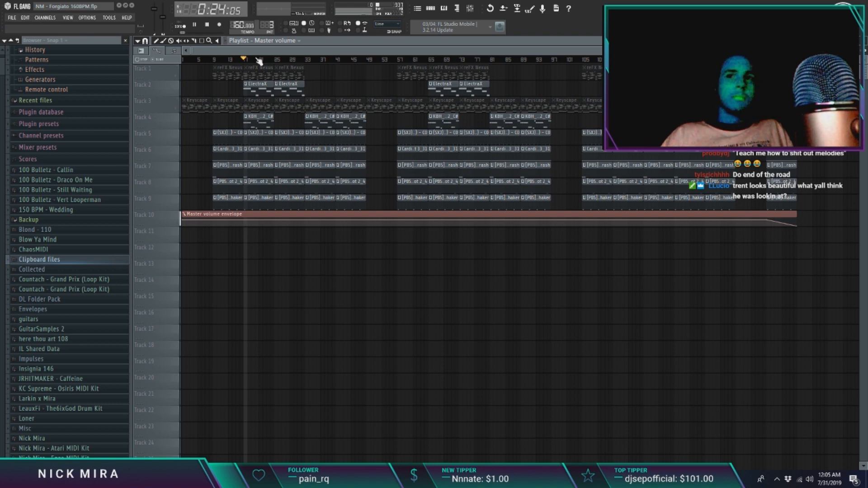
pyautogui.click(87, 17)
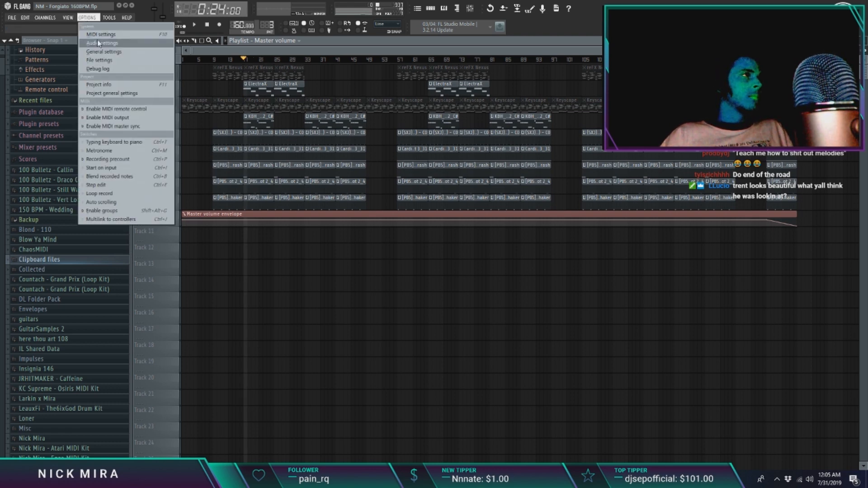
pyautogui.click(101, 43)
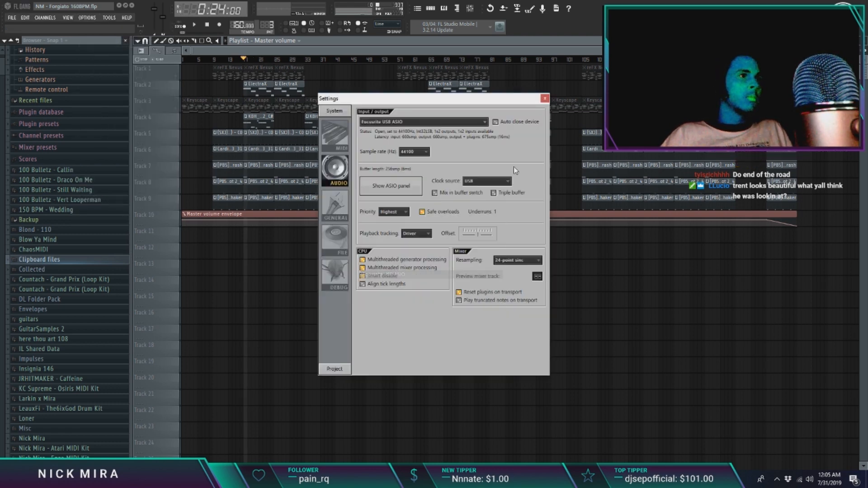
pyautogui.click(545, 98)
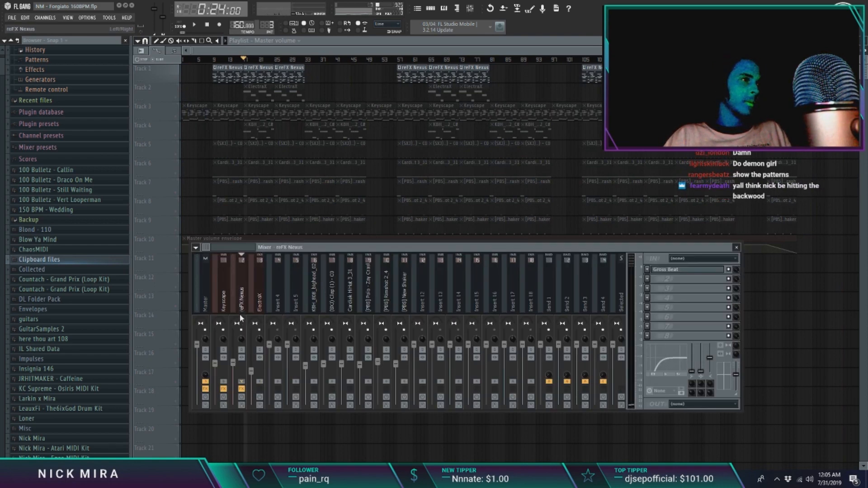
# - Close the Mixer and create an empty project with File > New
pyautogui.click(194, 25)
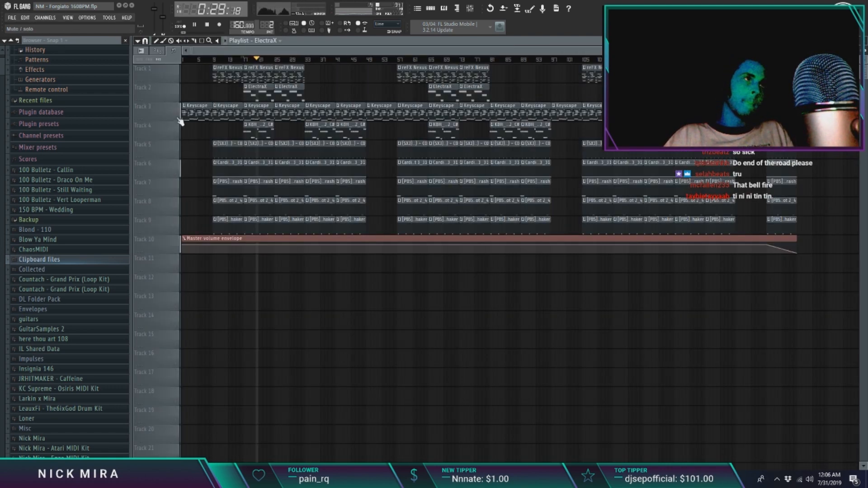
pyautogui.click(11, 17)
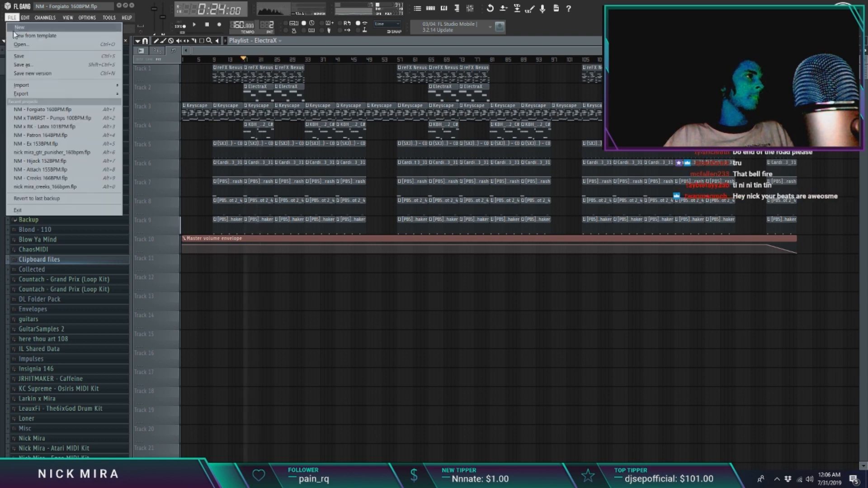
pyautogui.click(19, 26)
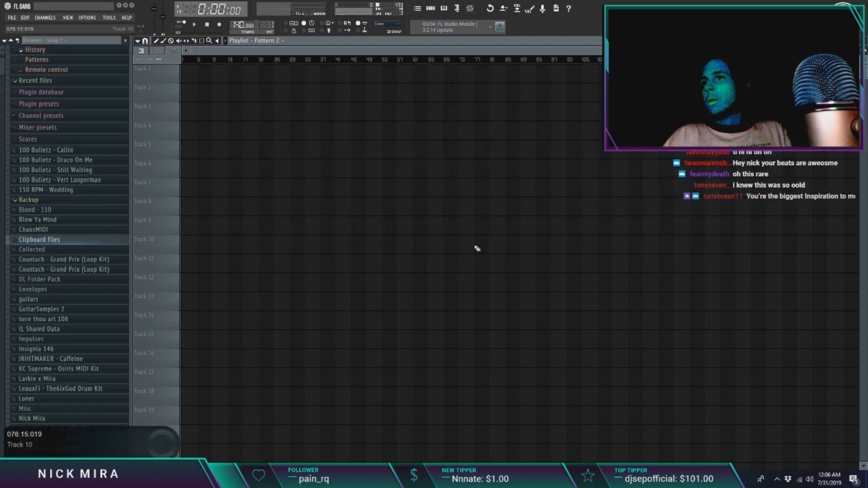